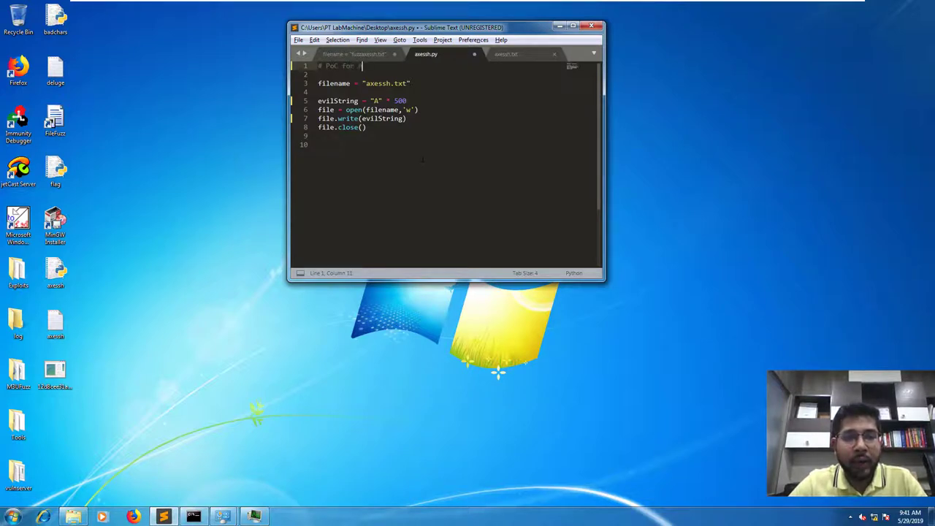
Label the script as the AxeSSH PoC and switch over to Immunity Debugger.
text(Axes)
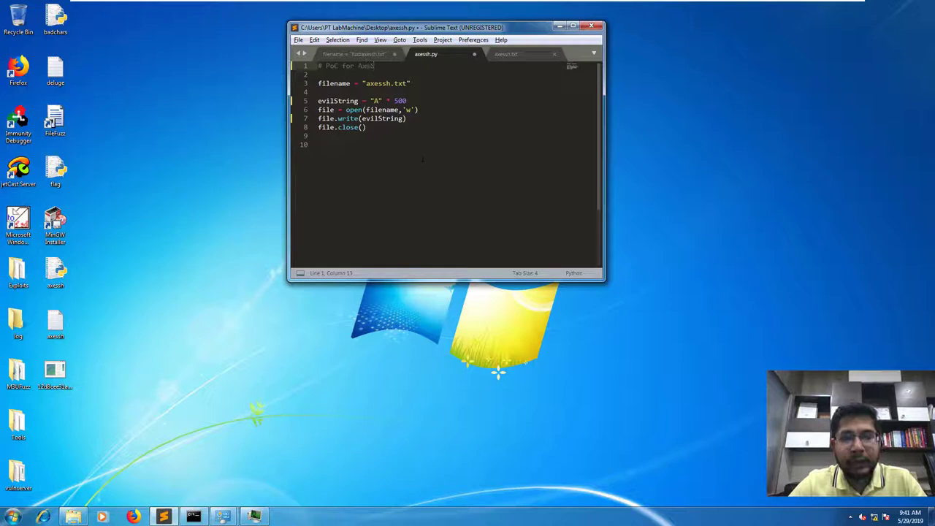
text(Sh v 4.2 - Log filename)
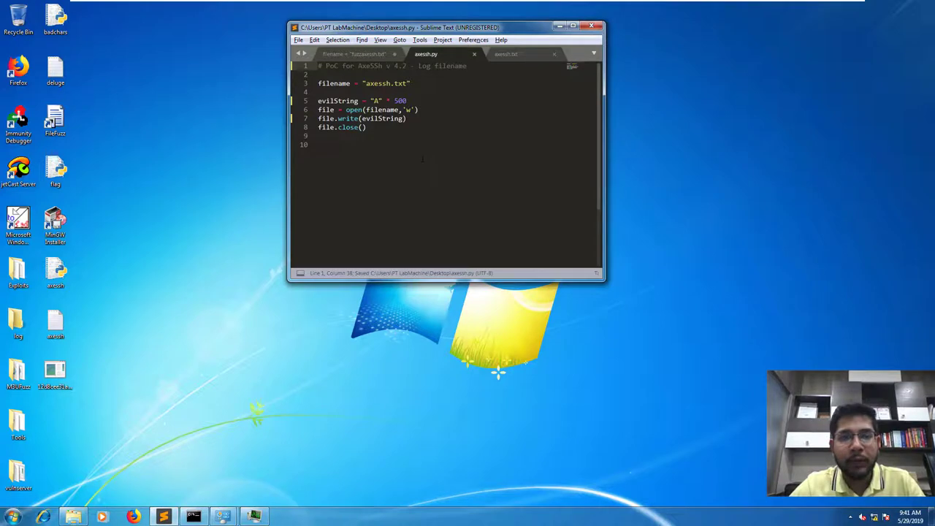
mouse_move(114, 474)
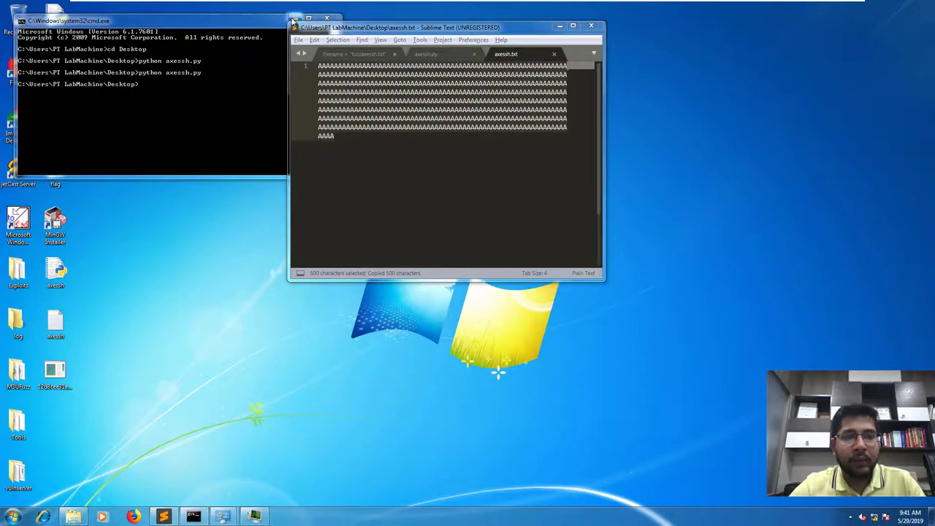
click(327, 17)
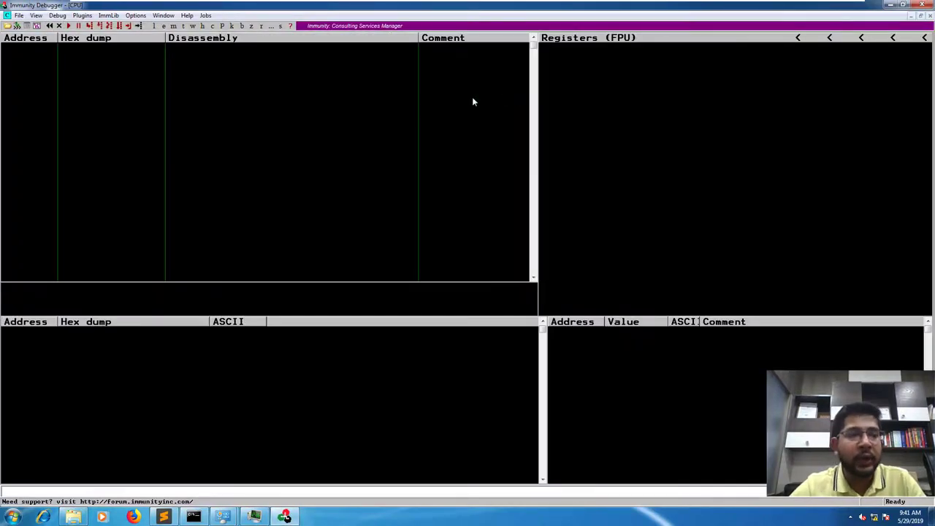
mouse_move(274, 155)
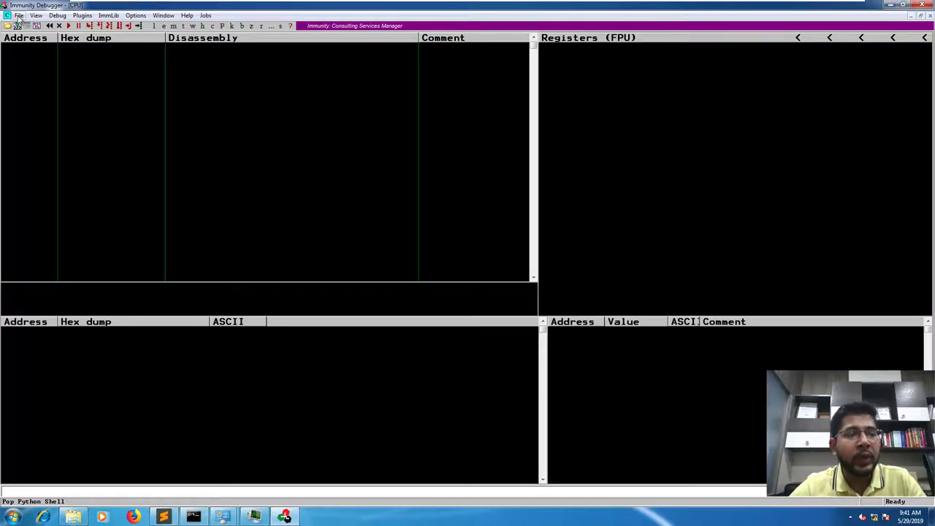
Load the recent AxeSSH telnet_S.exe from the File menu and run it.
click(8, 15)
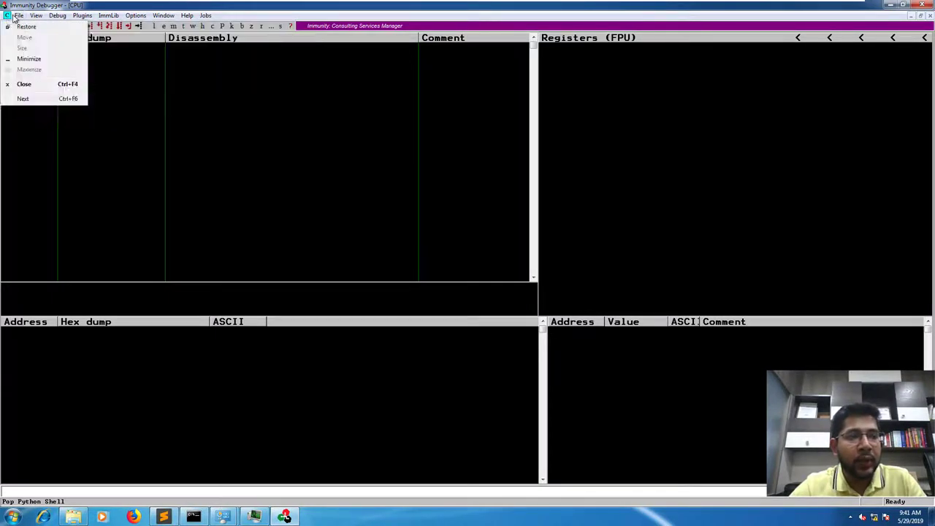
click(18, 15)
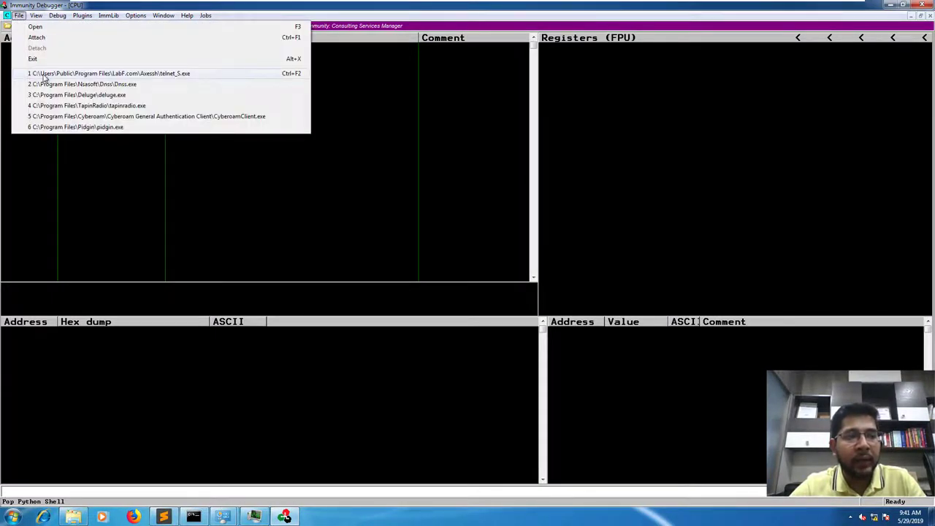
mouse_move(89, 76)
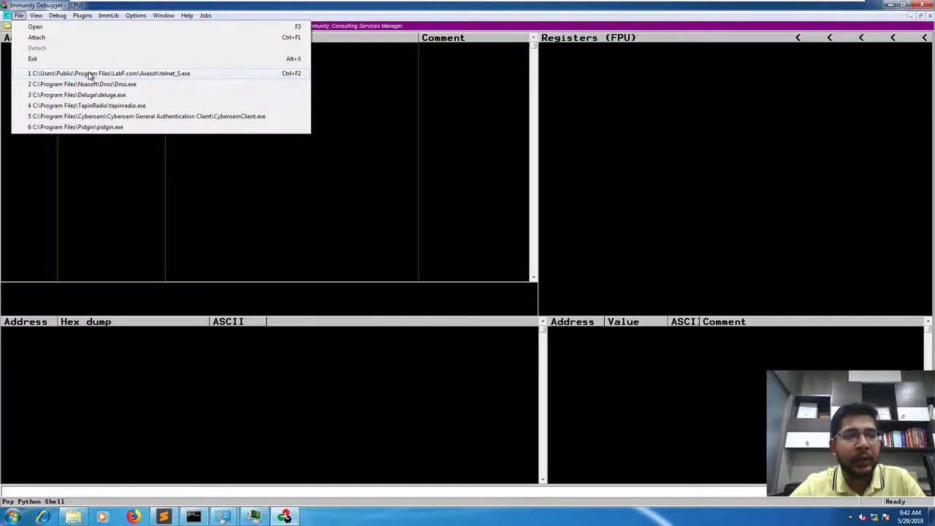
click(109, 73)
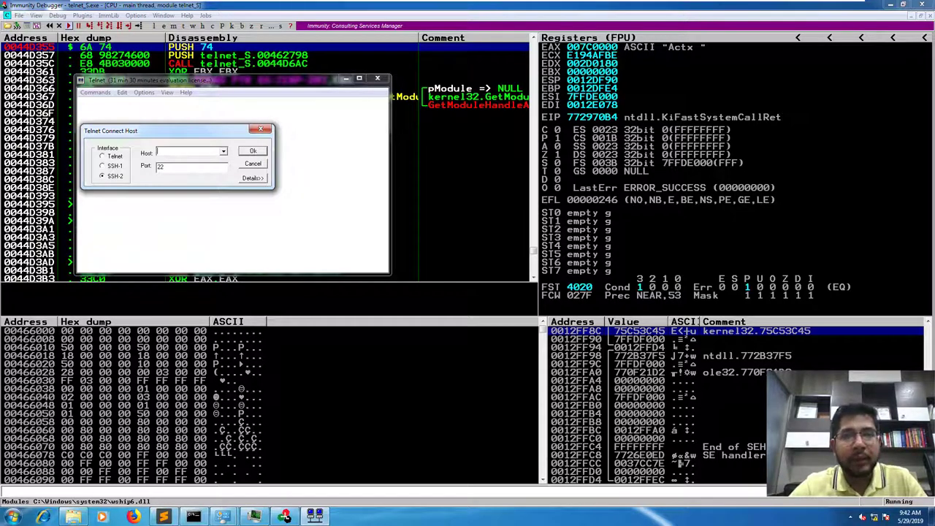
Enable Log all session output with the long A-string as log file name, crashing with EIP 41414141.
click(252, 178)
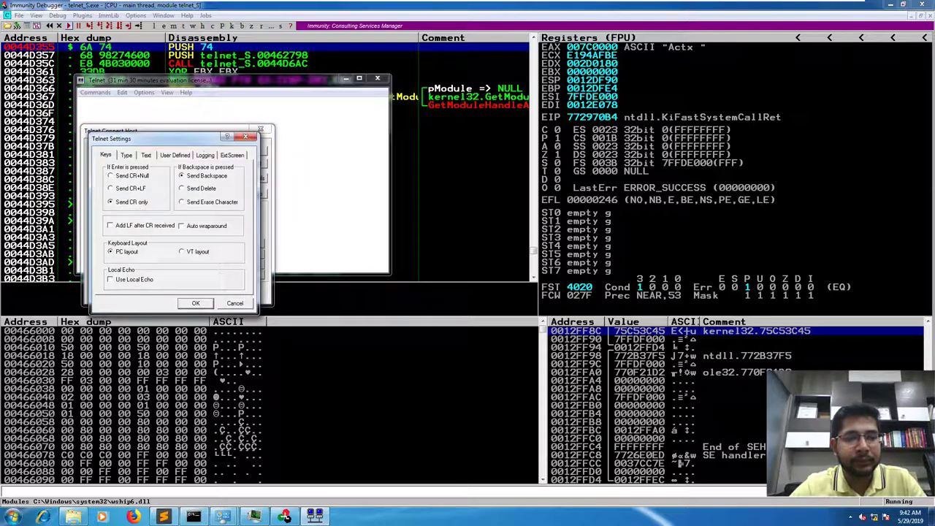
click(205, 155)
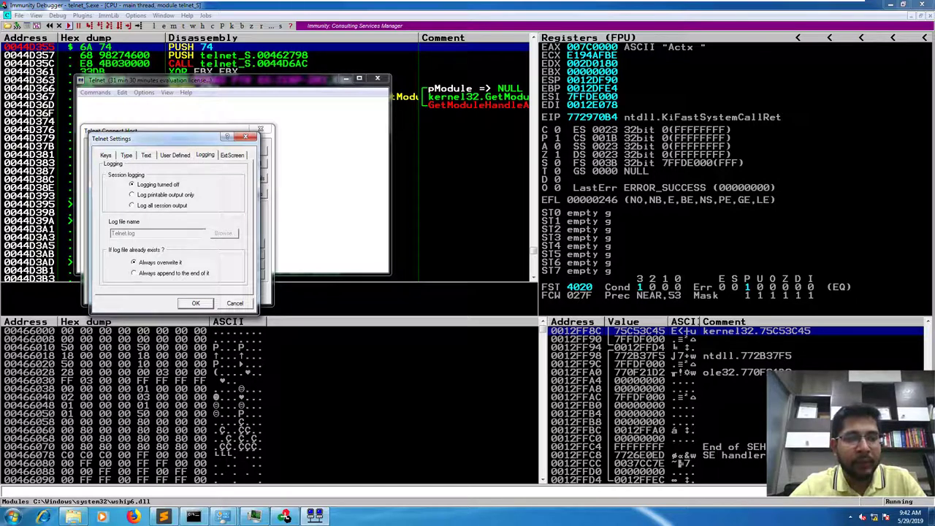
click(132, 204)
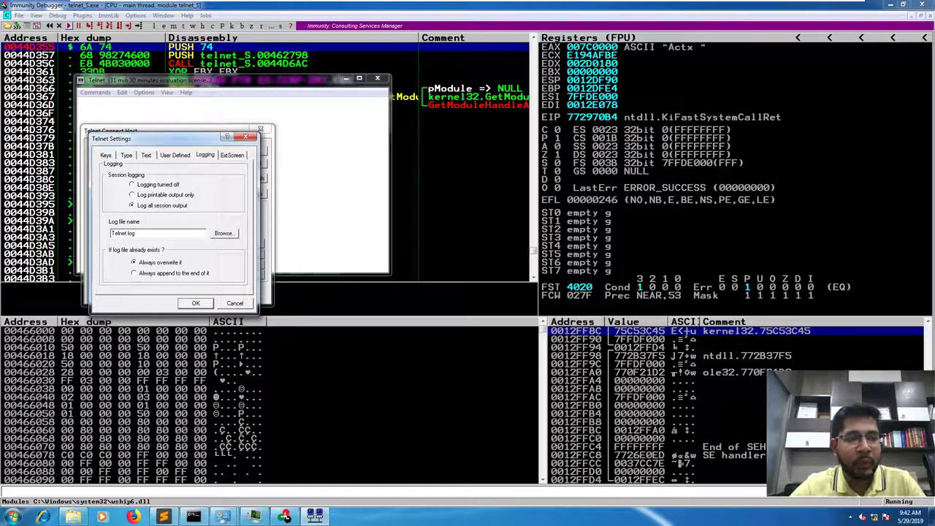
text(AAAAAAAAAAAAAAAAAAAAAAAA)
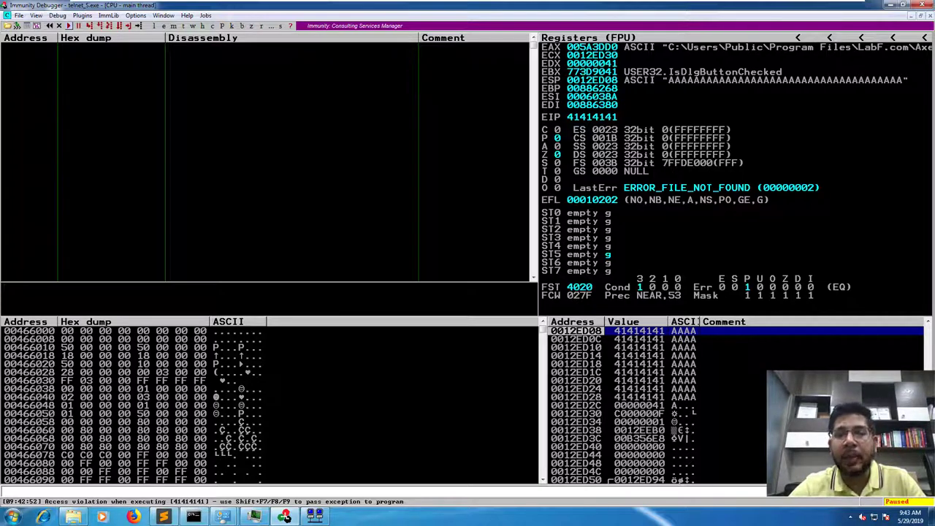
Follow ESP in the dump and scroll to the stack filled with 41 bytes.
right_click(591, 79)
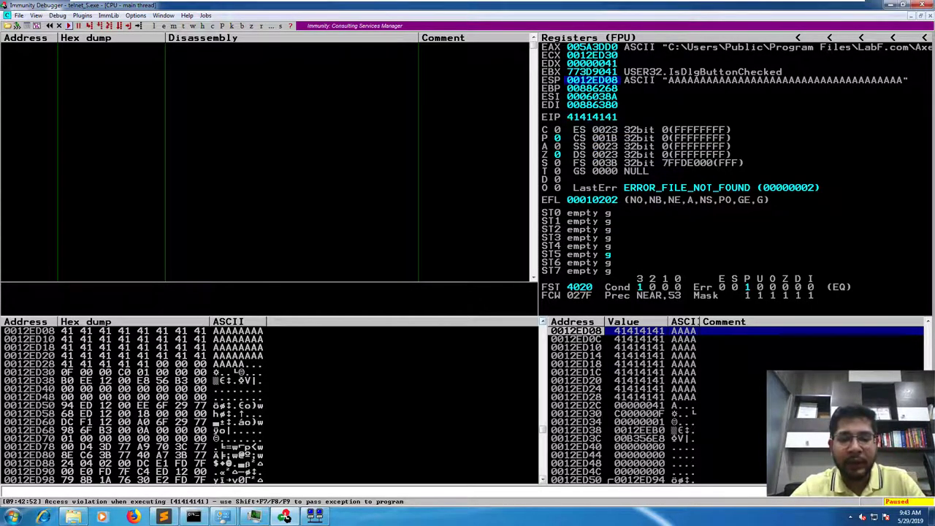
scroll(up, 3)
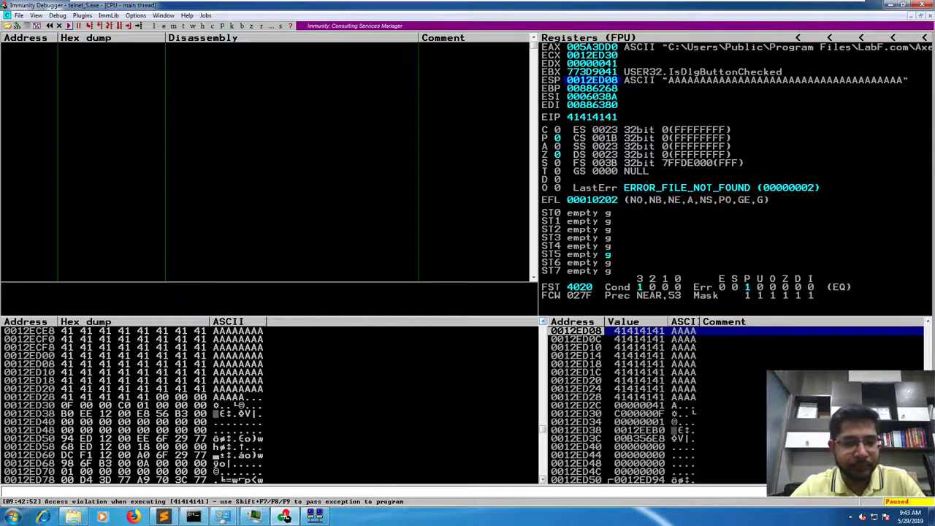